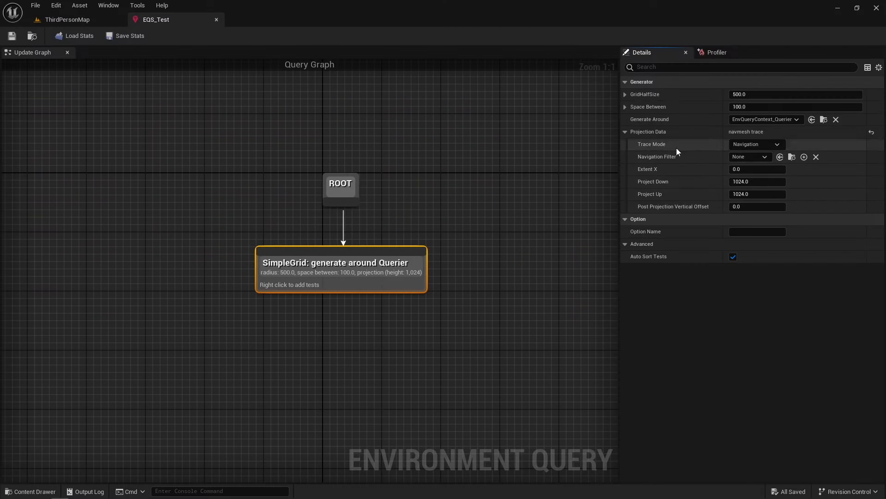
Create a Blueprint from parent EnvQueryContext_BlueprintBase, found by searching 'cont', named EQC_TutorialContext
click(749, 157)
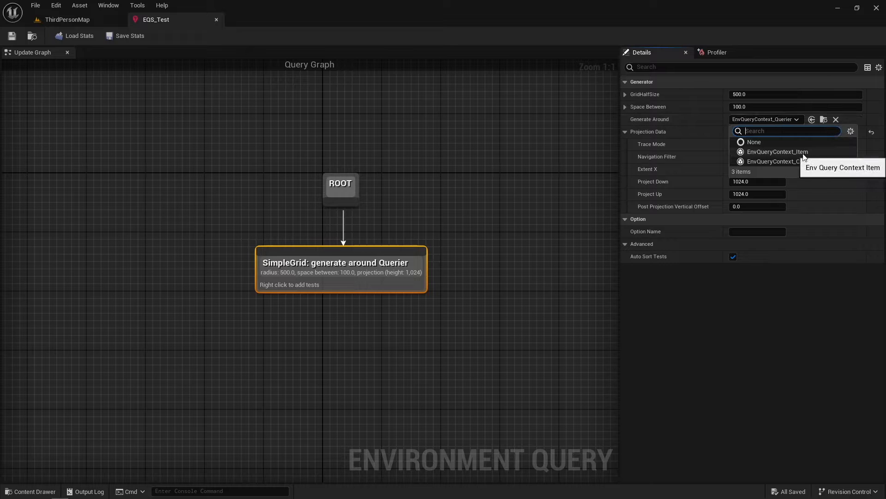
mouse_move(791, 162)
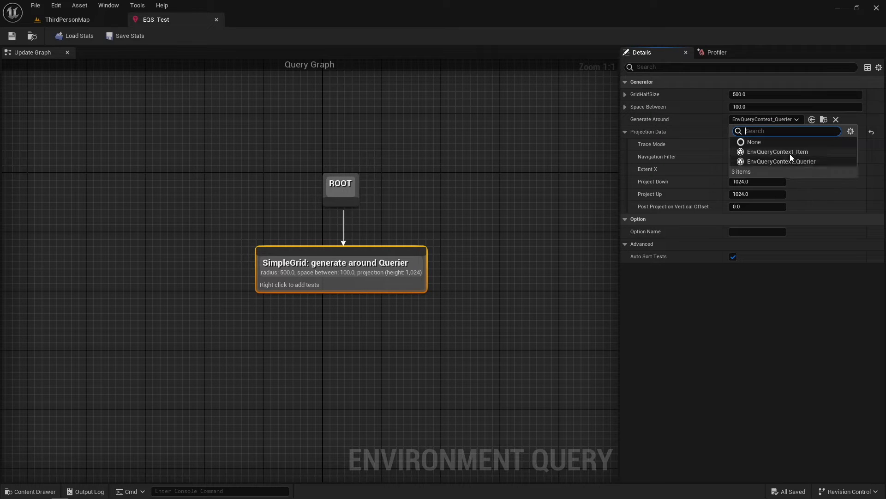
mouse_move(778, 151)
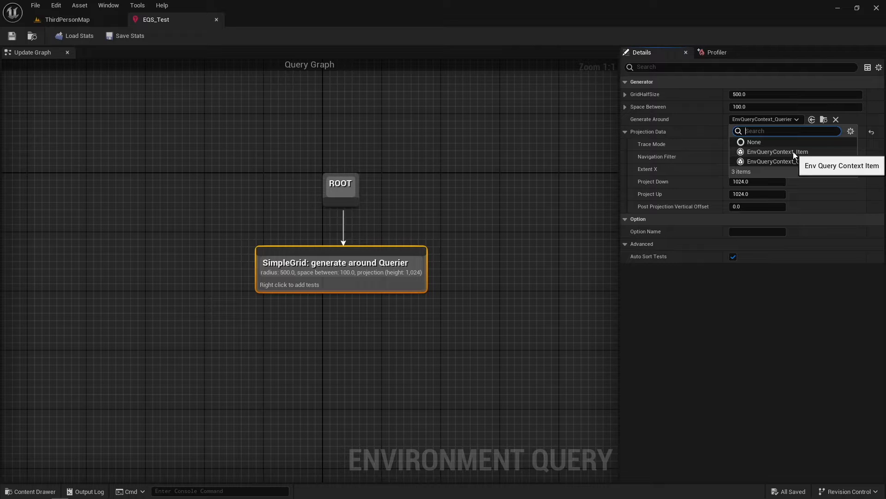
mouse_move(781, 161)
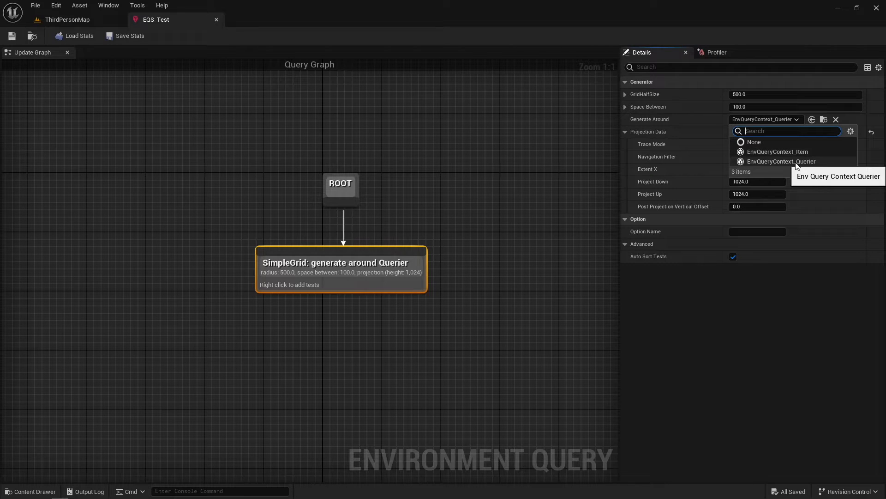
mouse_move(794, 182)
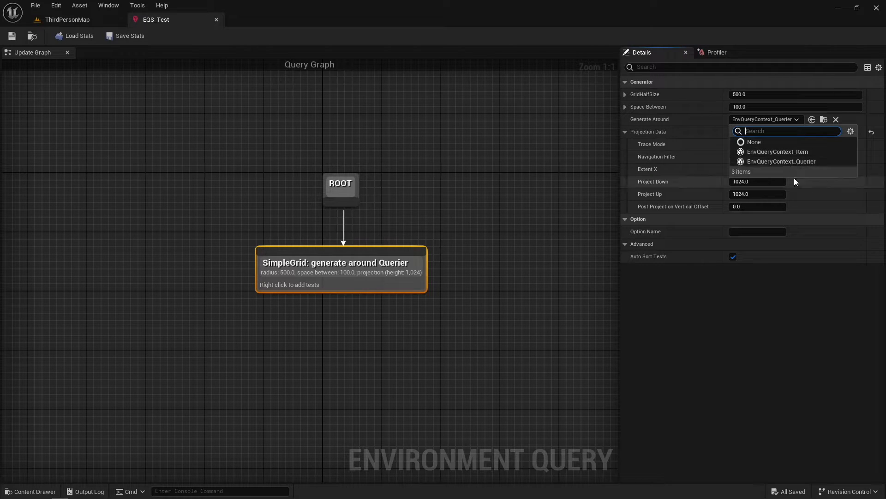
mouse_move(791, 186)
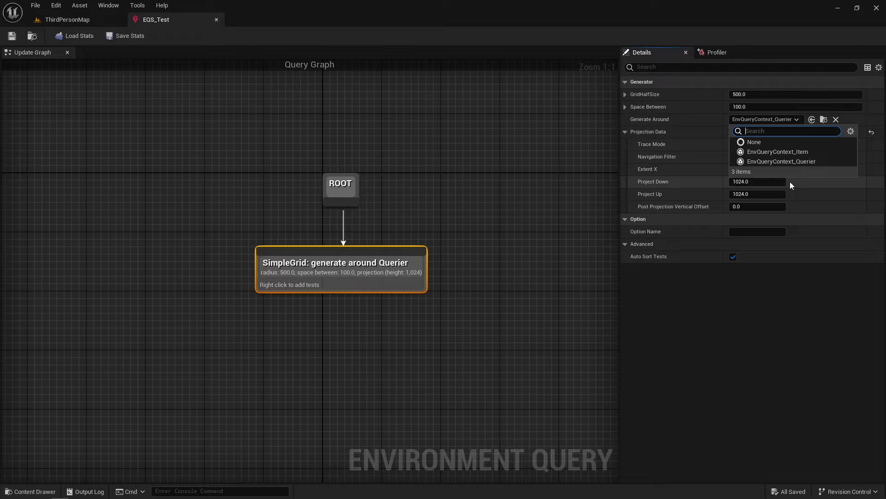
mouse_move(791, 173)
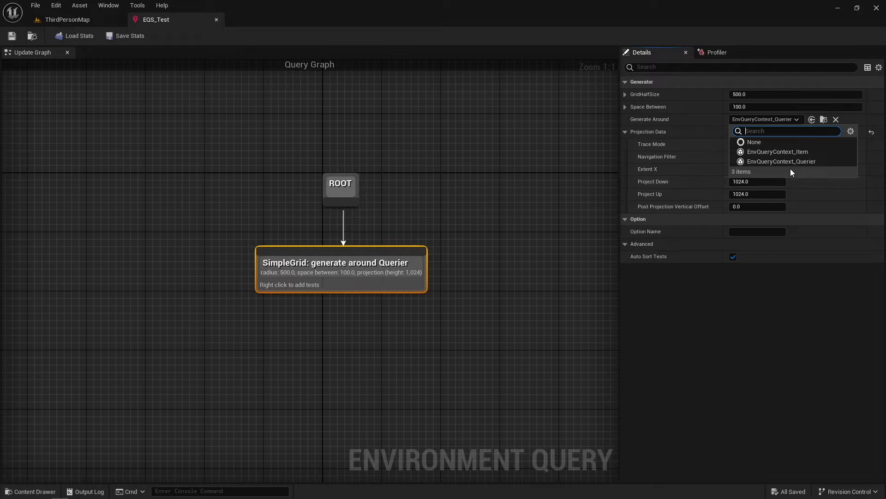
mouse_move(778, 151)
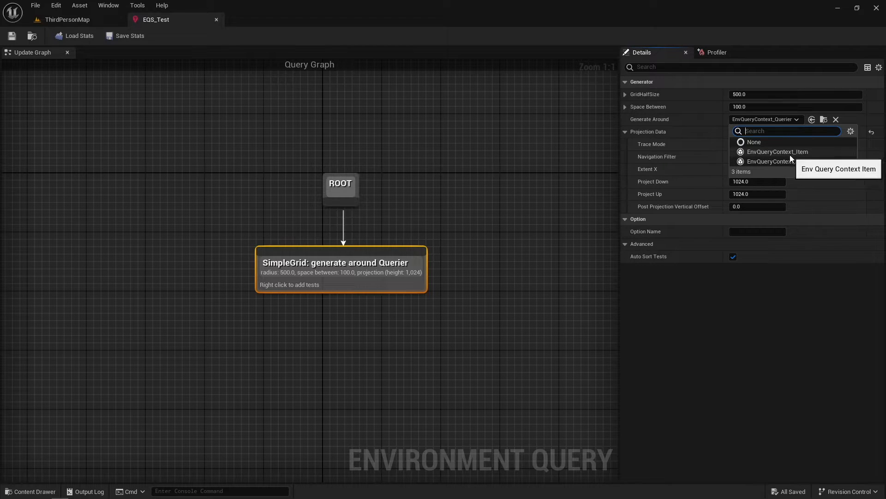
mouse_move(787, 161)
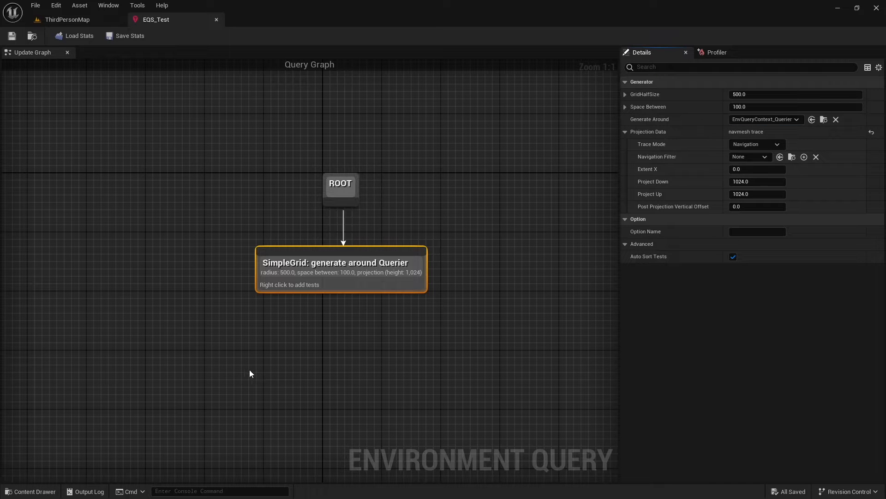
click(66, 19)
text(env)
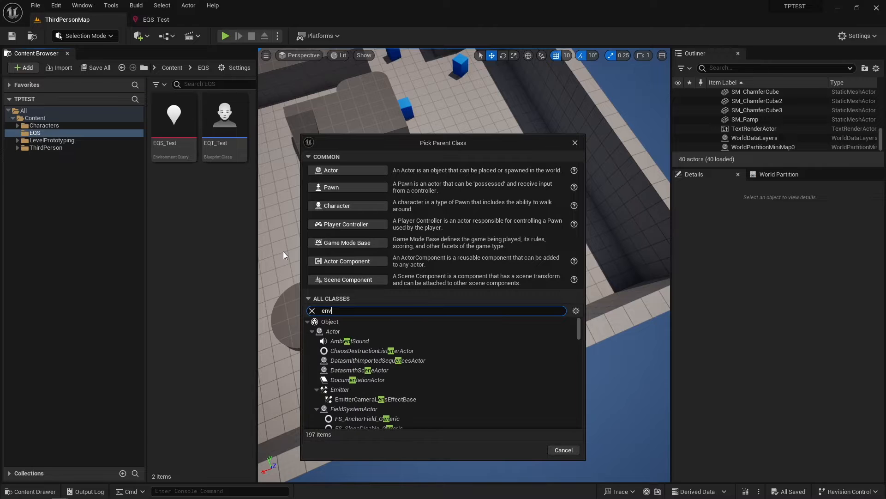
text(cont)
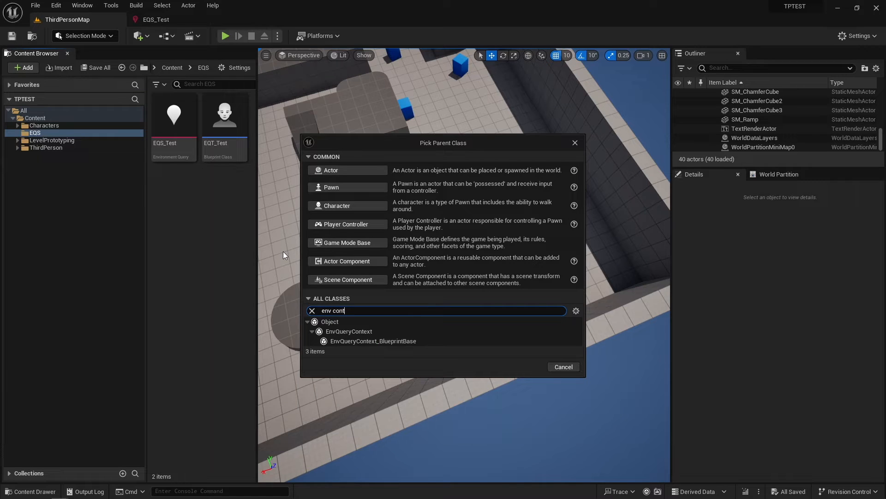
click(373, 341)
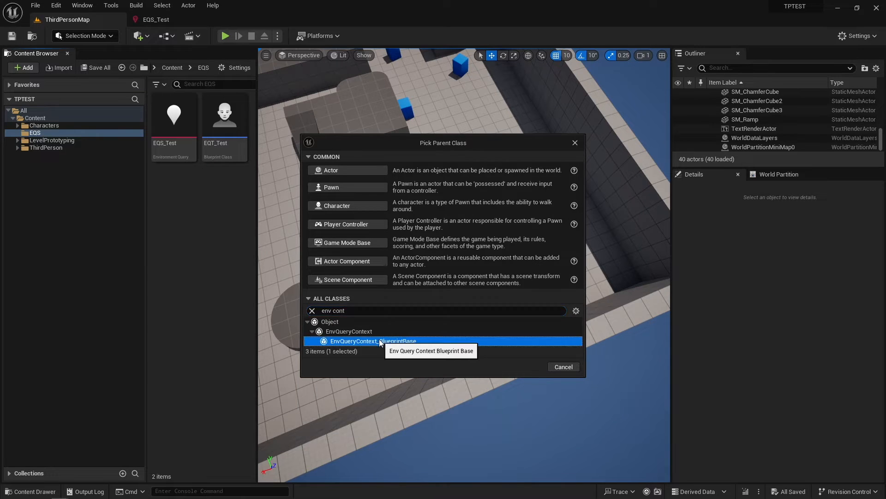
double_click(373, 341)
text(EQC_T)
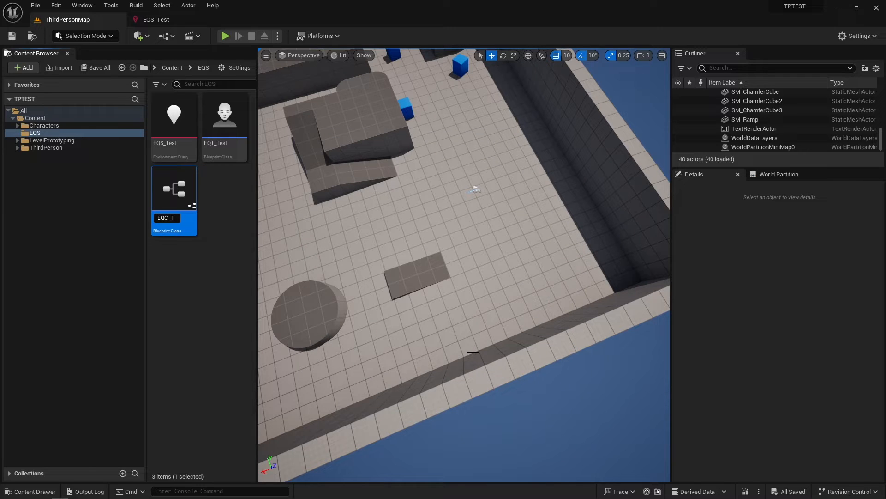
text(torialContext)
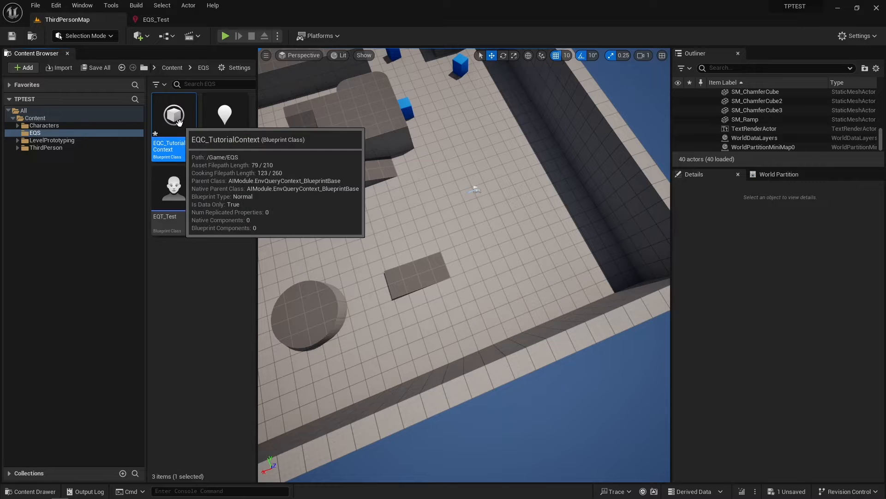
Open EQC_TutorialContext in the Blueprint editor and browse its four overridable functions
double_click(174, 115)
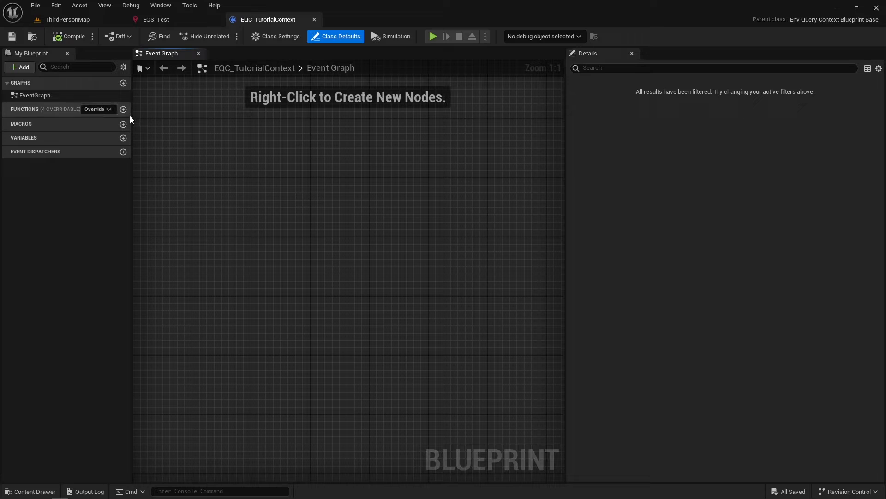
click(98, 109)
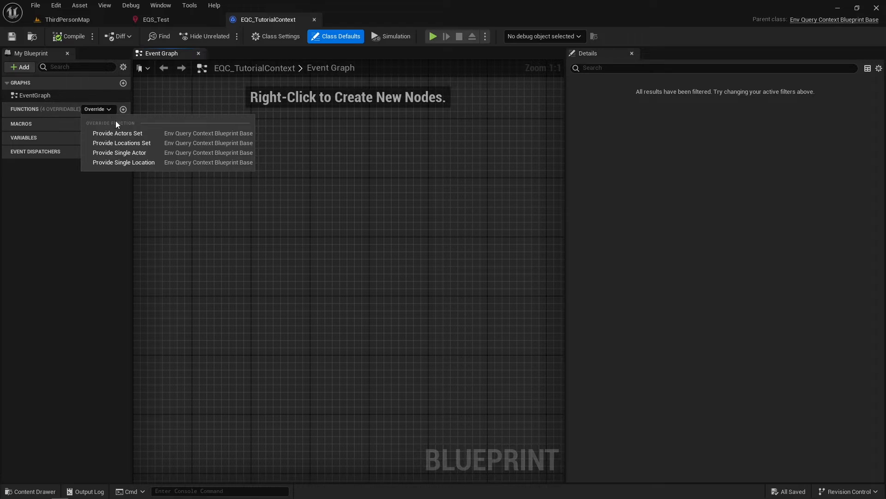
mouse_move(121, 143)
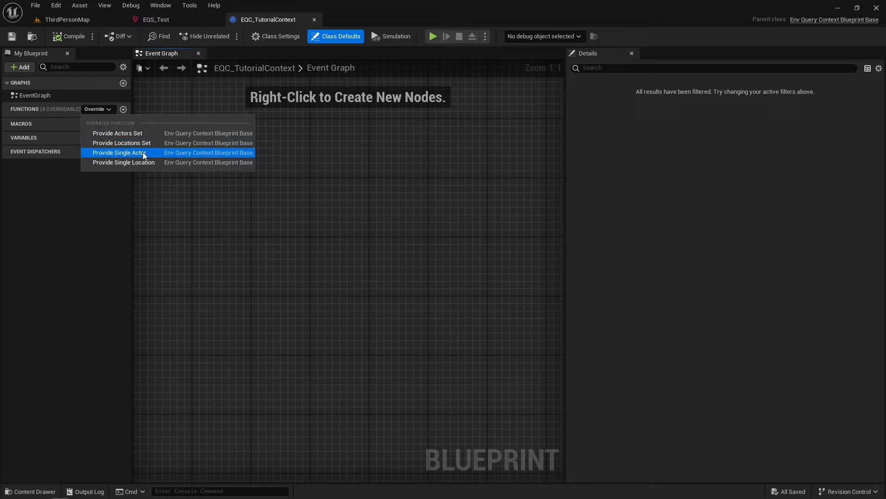
mouse_move(123, 162)
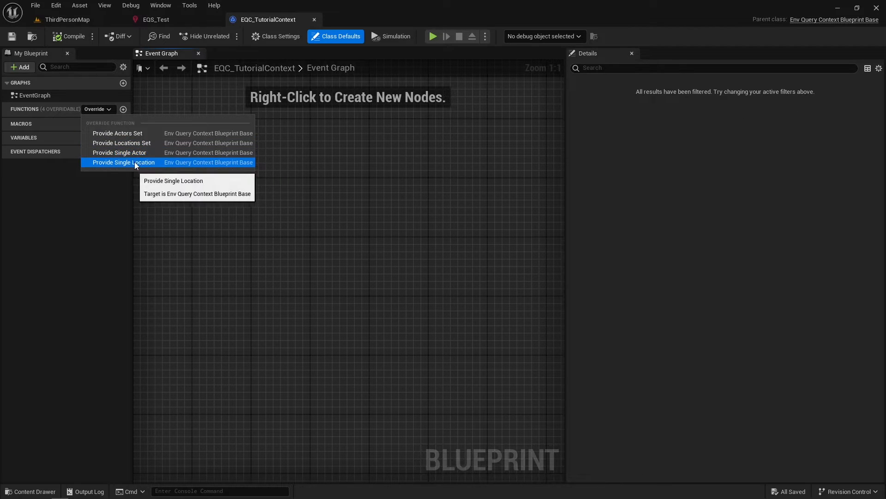
mouse_move(151, 165)
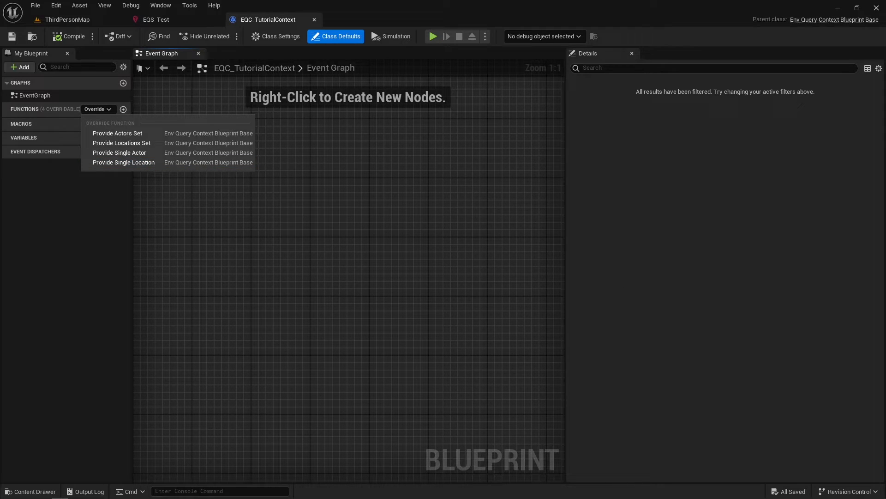
click(278, 211)
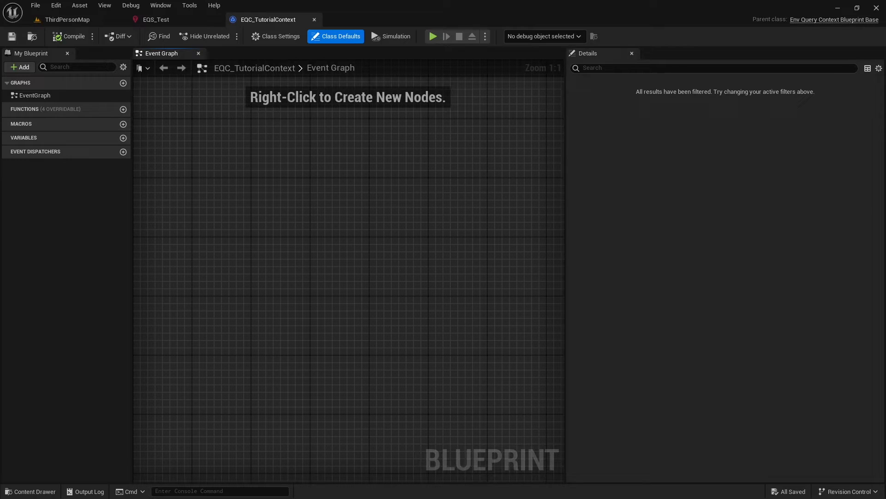
mouse_move(96, 109)
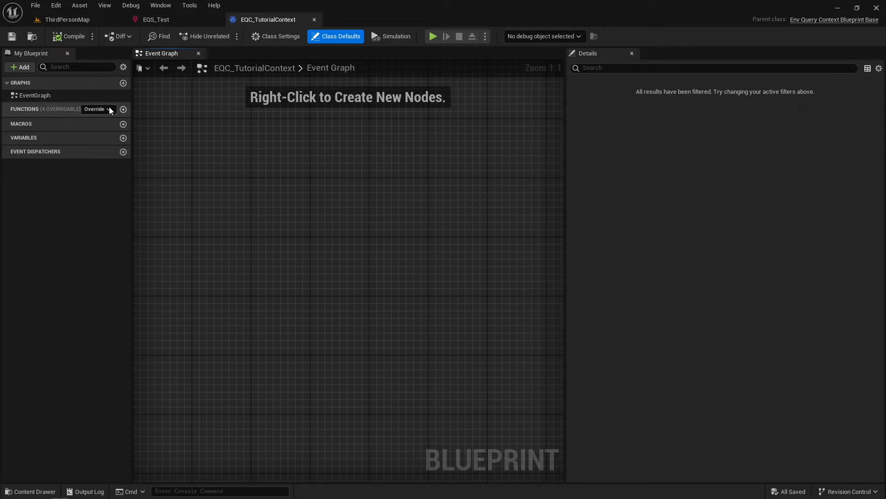
mouse_move(139, 164)
text(get actor loc)
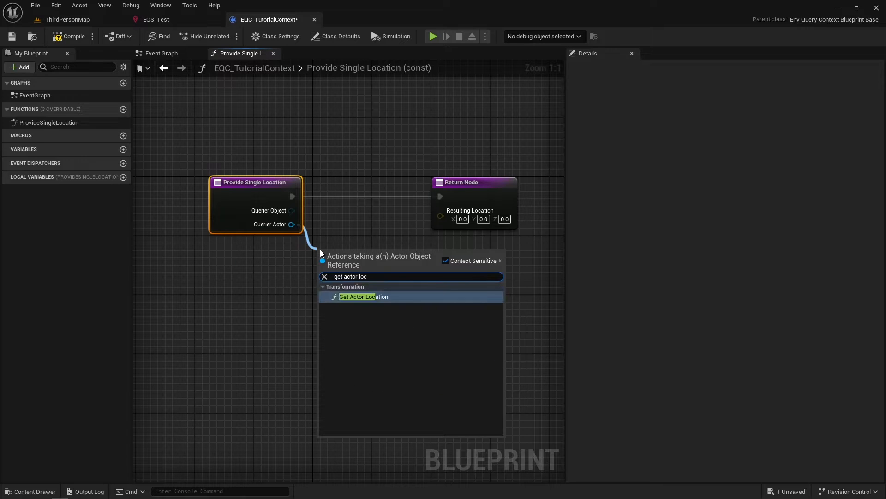
Return the querier's Get Actor Location plus (1000,0,0) as Resulting Location, then compile
click(363, 296)
text(1000)
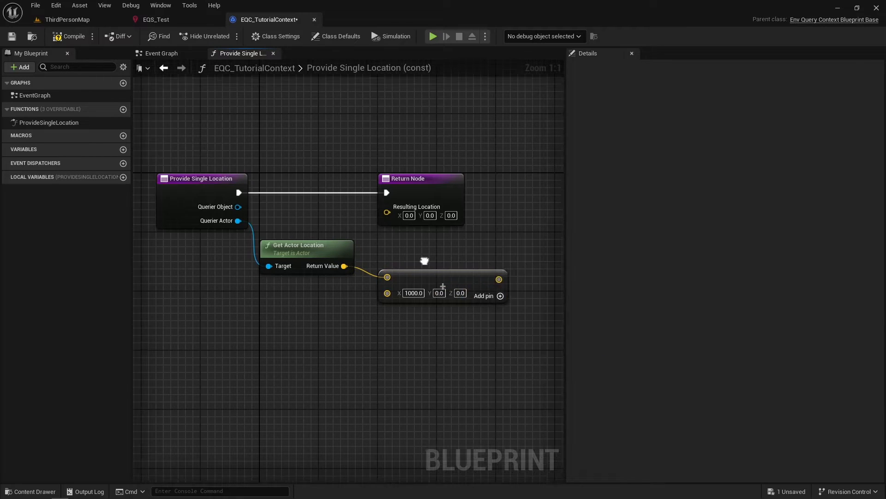
scroll(down, 3)
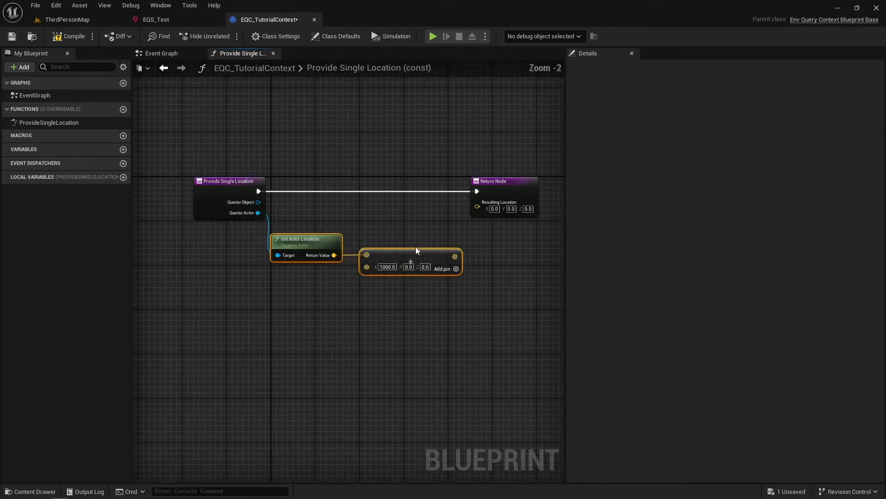
scroll(up, 3)
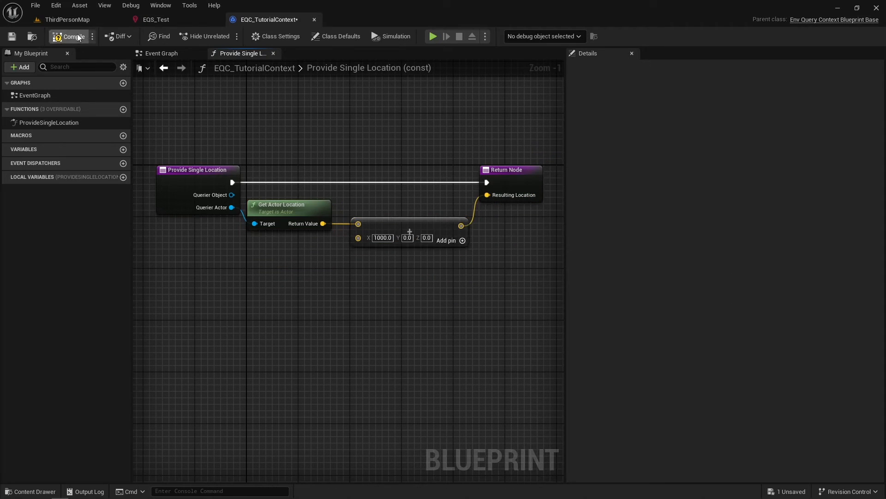
click(72, 36)
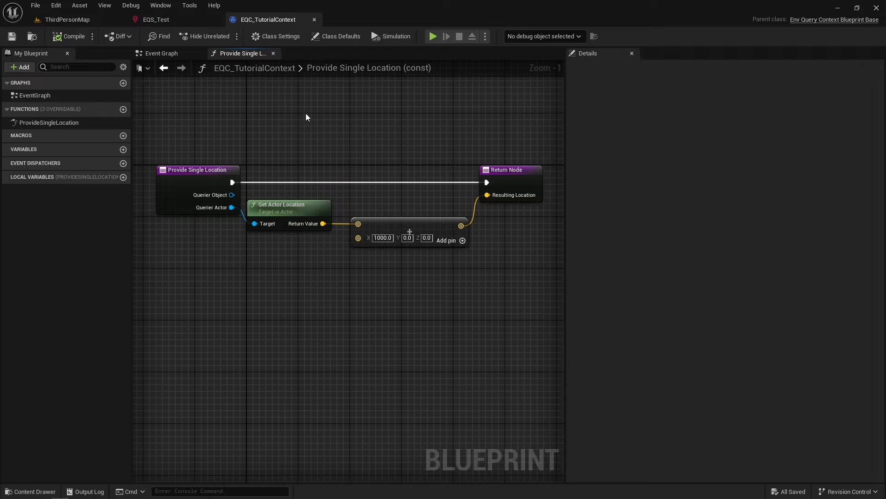
Set the EQS_Test SimpleGrid node's Generate Around to EQC_TutorialContext
click(155, 19)
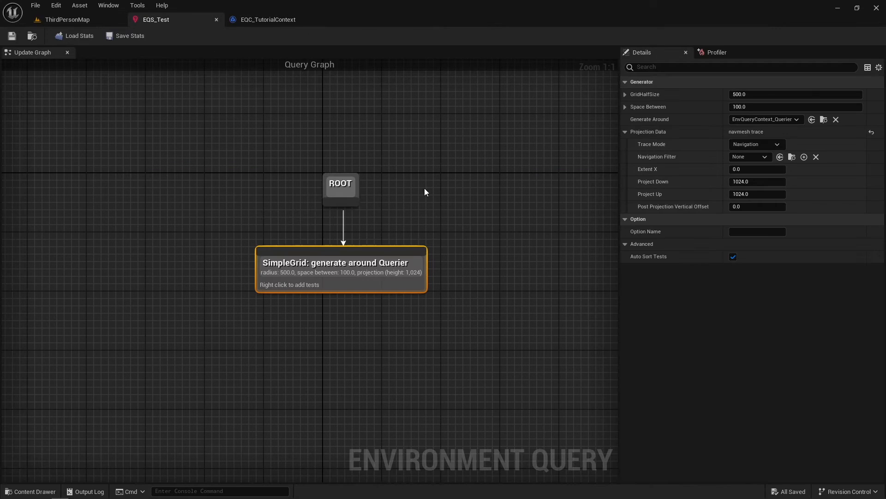
click(756, 144)
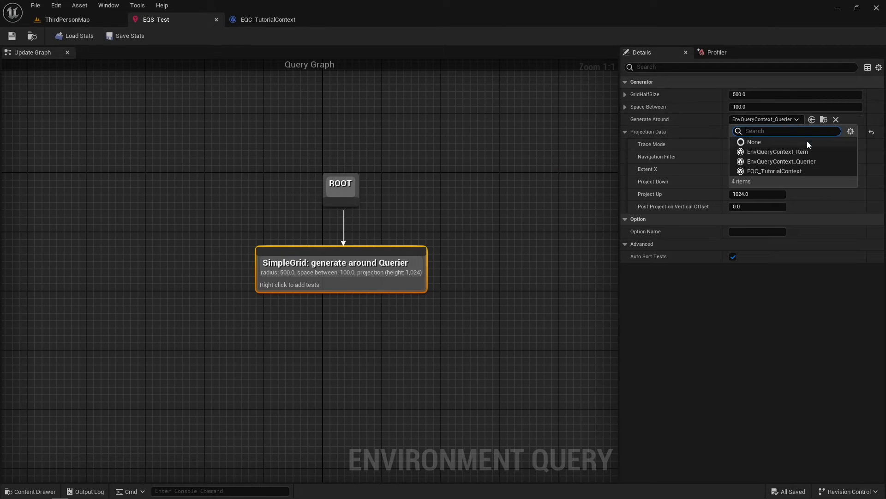
click(775, 171)
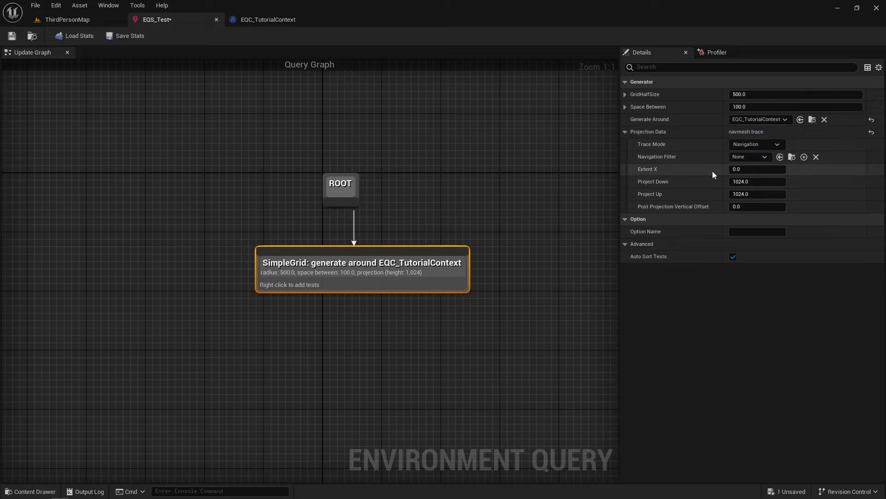
click(67, 20)
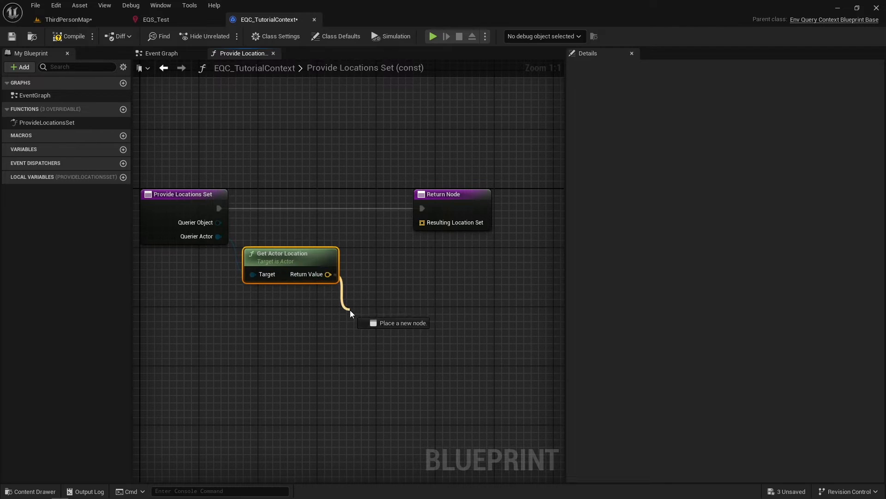
Fill a ReturnValues local array with the actor location and a 1500-X offset point
click(350, 314)
text(1500)
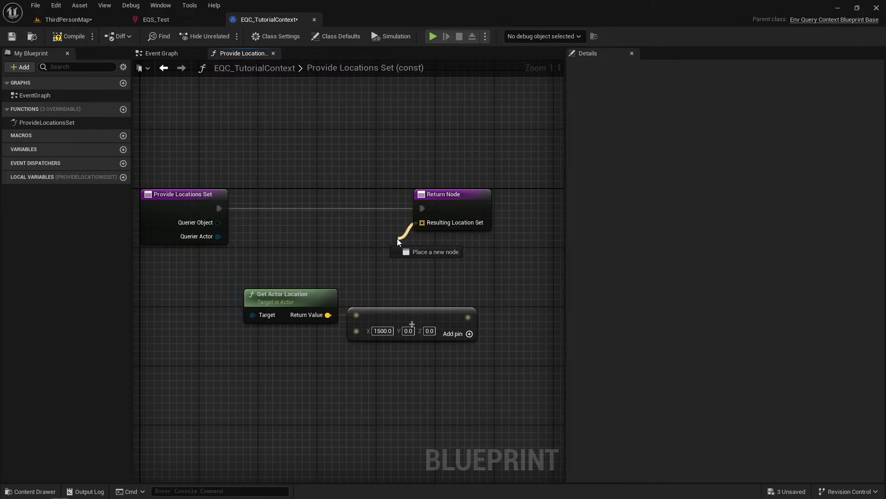
mouse_move(418, 282)
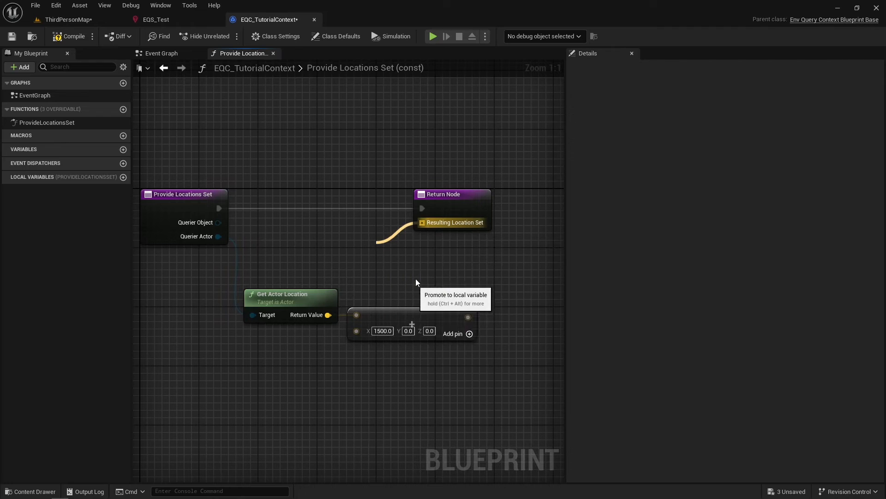
click(455, 297)
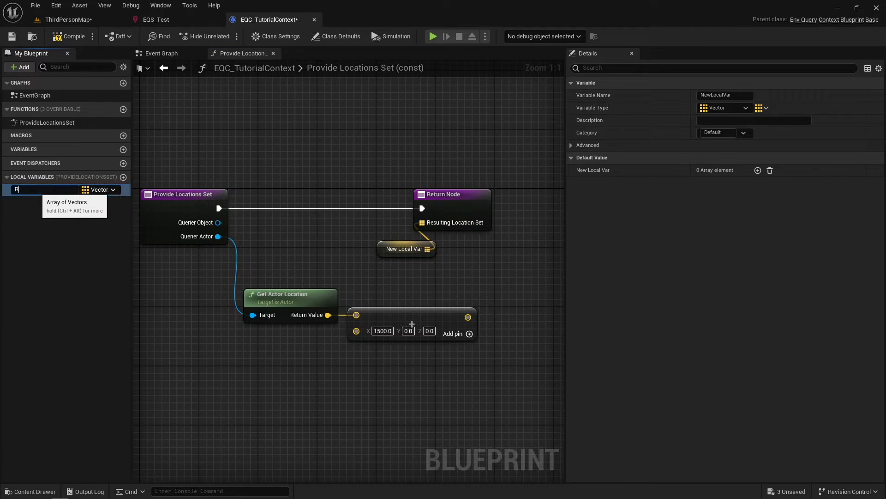
text(ReturnValues)
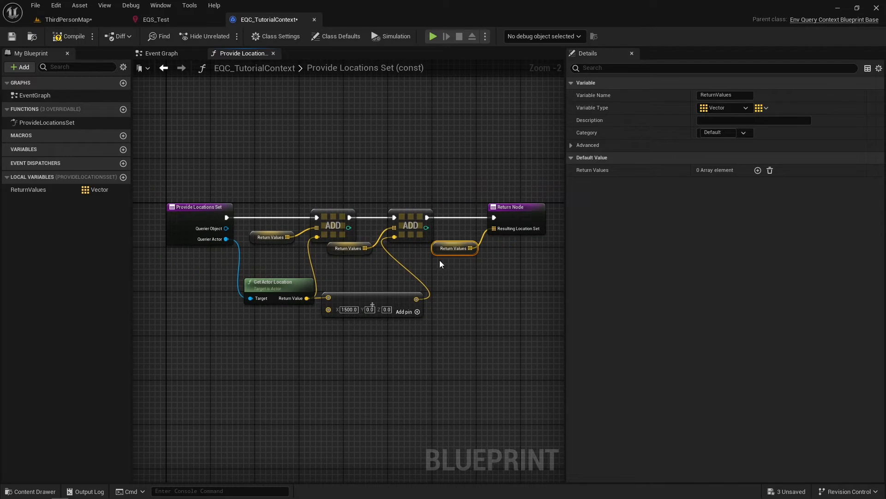
click(11, 36)
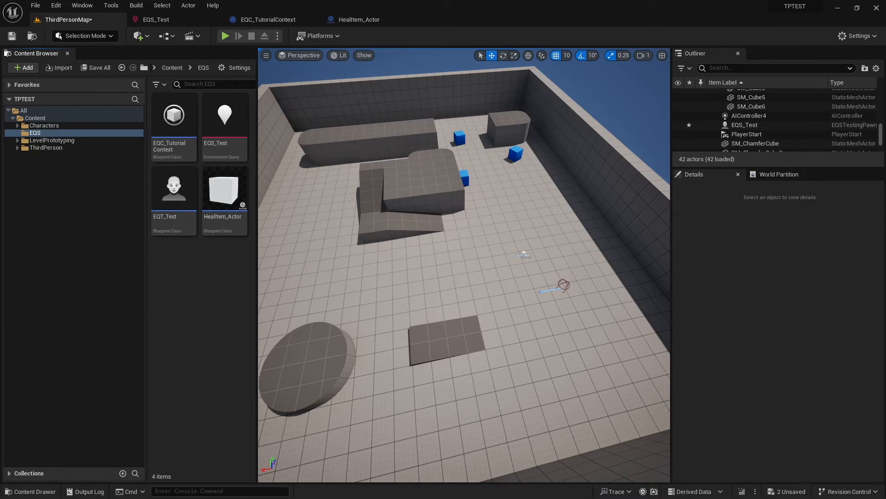
mouse_move(225, 188)
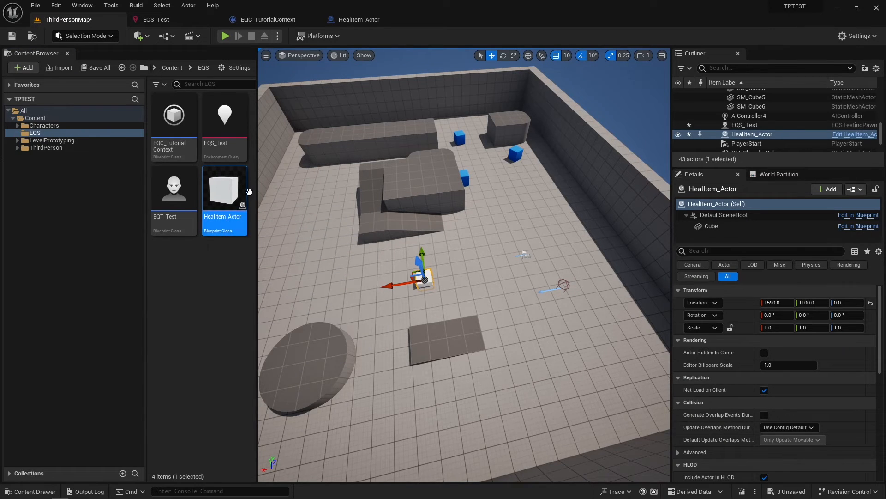
Open the placed HealItem_Actor's Blueprint, then return to EQC_TutorialContext's Provide Single Actor
double_click(225, 189)
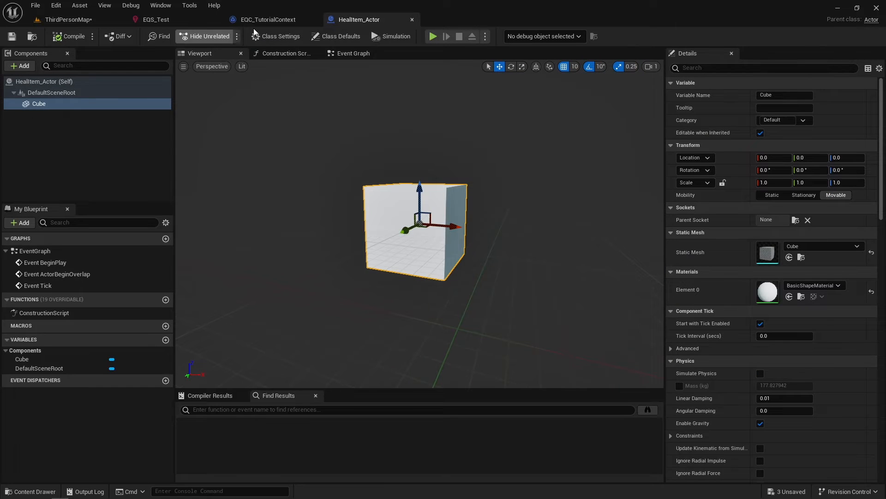
click(268, 20)
text(get all act)
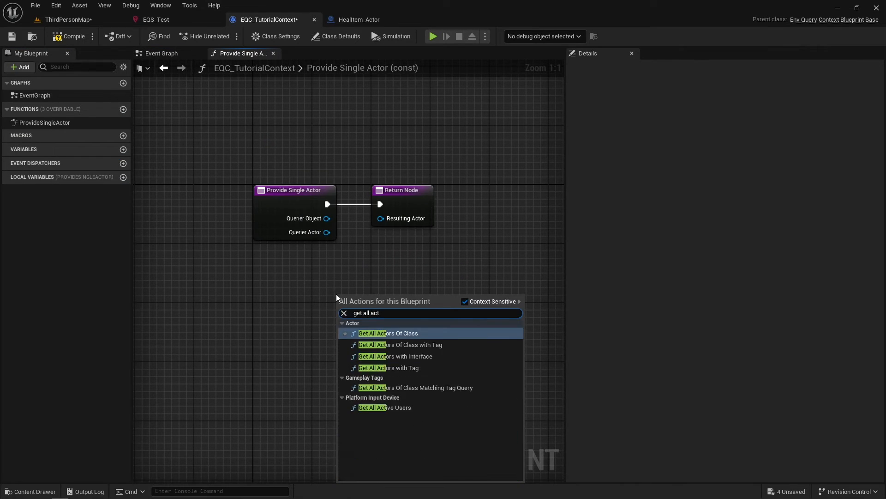
Add Get All Actors Of Class (HealItem_Actor), a length > 0 Branch, and index 0 into Resulting Actor
click(388, 333)
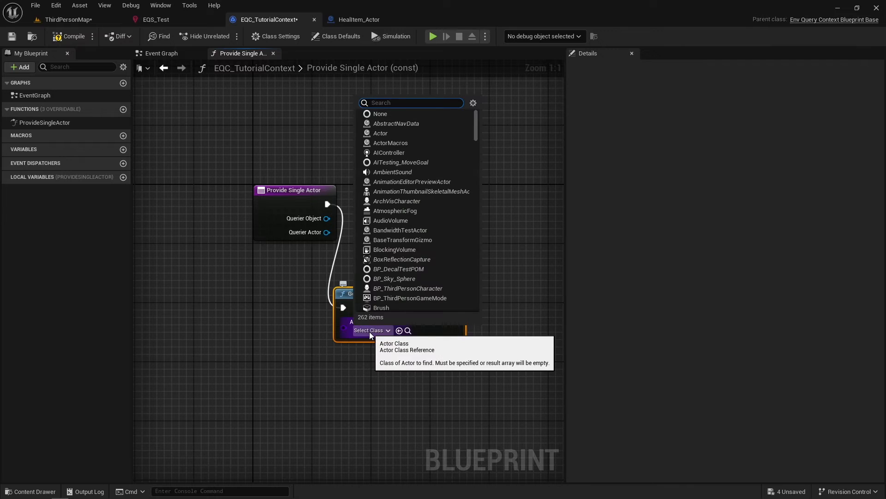
text(heal itme)
text(get)
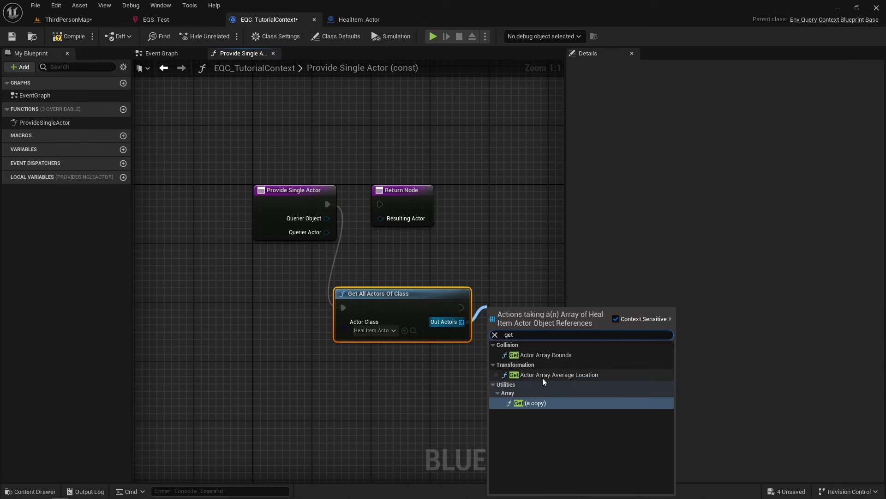
click(534, 403)
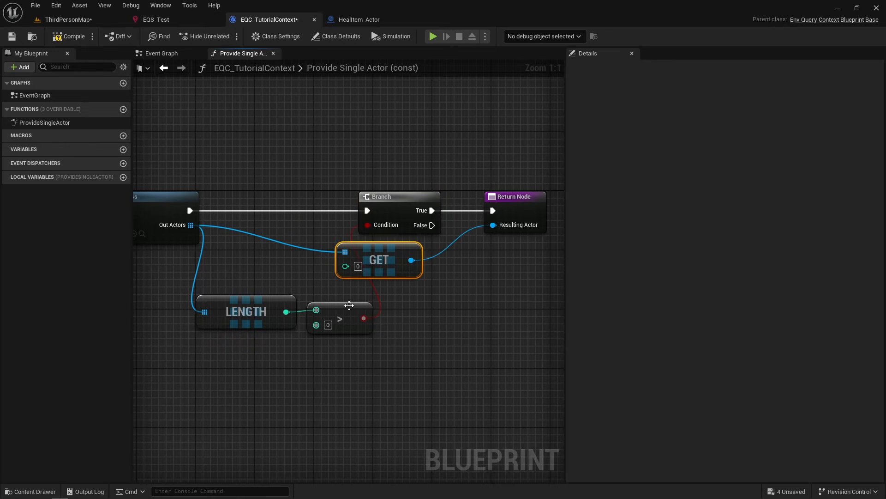
On ThirdPersonMap, select the EQS_Test pawn to see the grid centered on the heal item
click(68, 19)
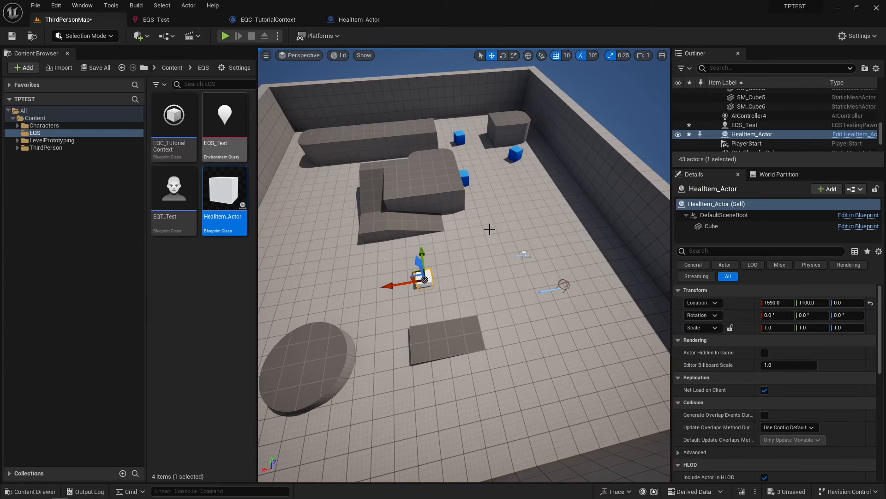
click(744, 124)
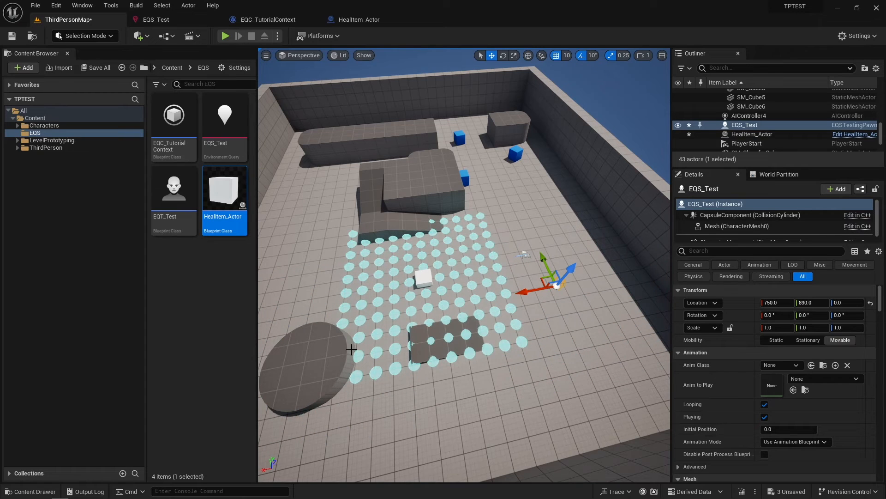
mouse_move(455, 278)
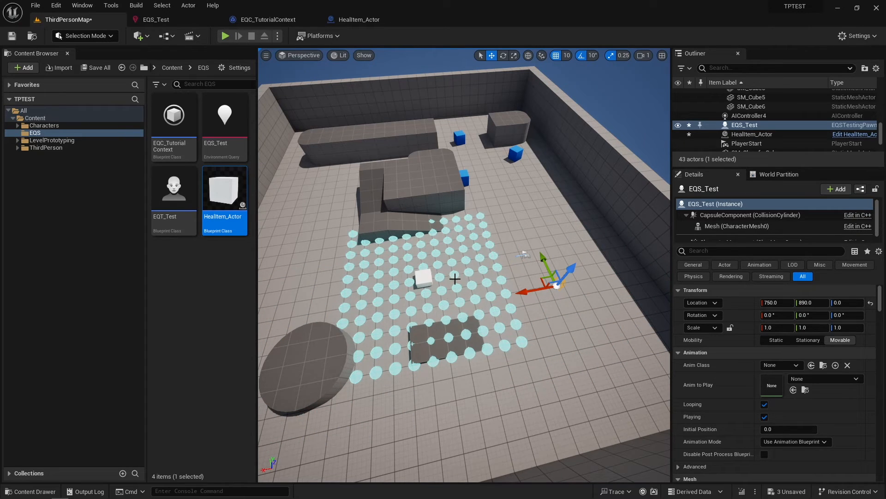
click(752, 134)
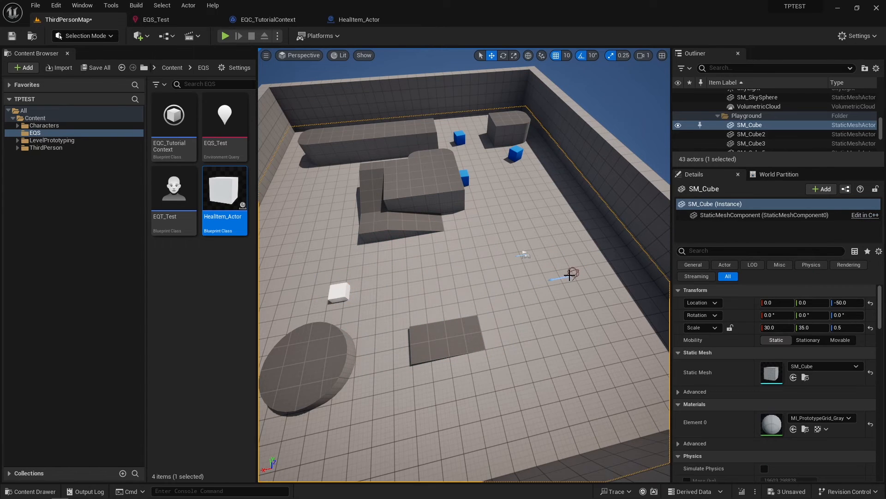
click(745, 124)
text(get a)
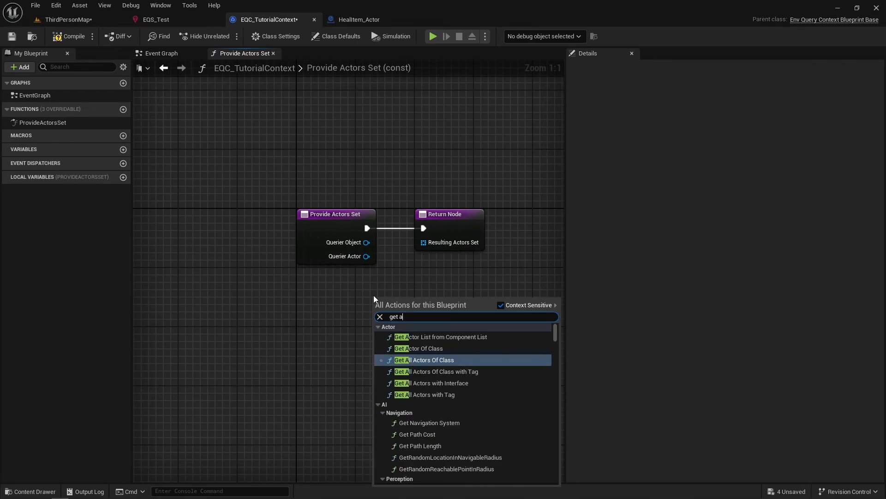
Add Get All Actors Of Class for HealItem_Actor, feeding Out Actors to Resulting Actors Set
click(426, 360)
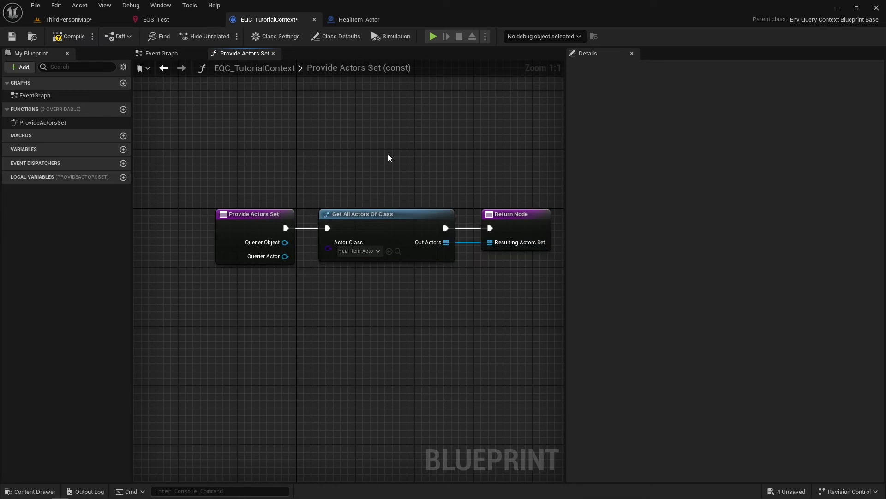
mouse_move(68, 19)
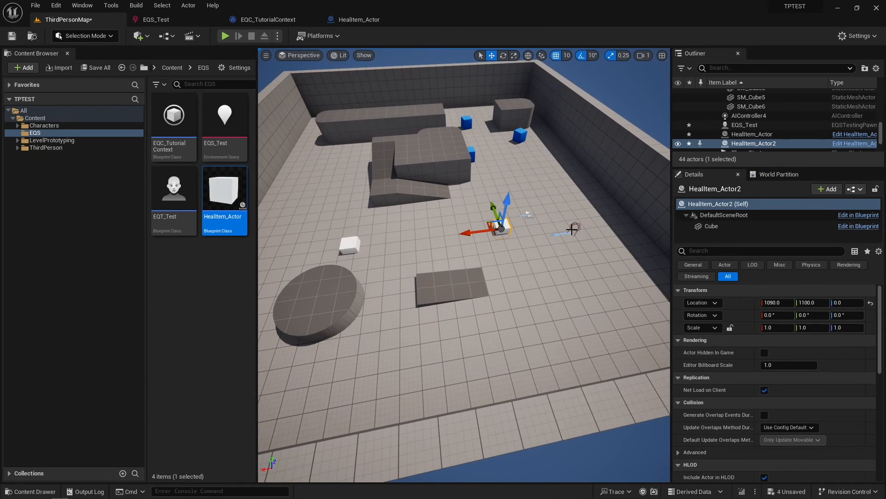
Select the EQS_Test pawn to preview the grid around both heal items, then open its query
click(745, 125)
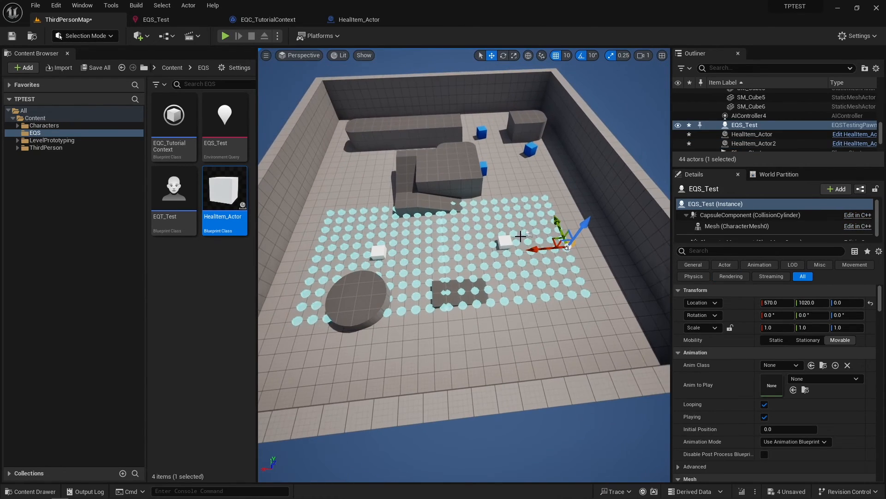
click(753, 143)
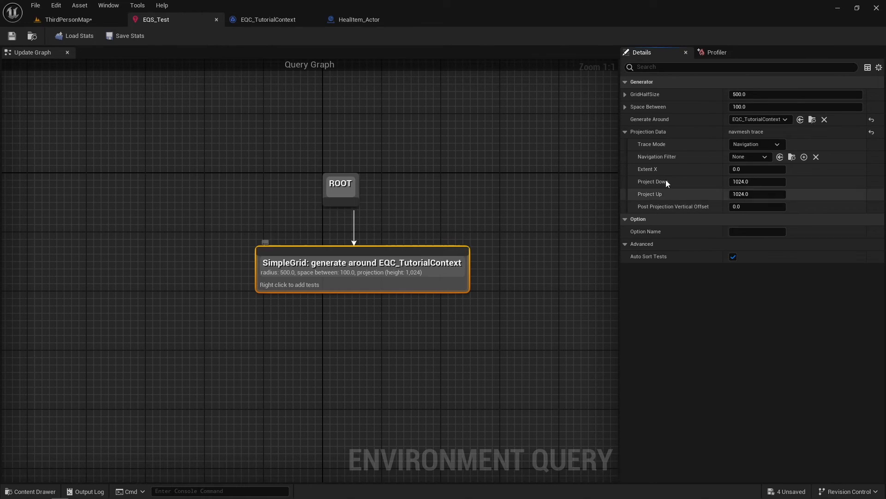
Center the grid on Querier, add a score-only Distance test to EQC_TutorialContext, and save
click(799, 119)
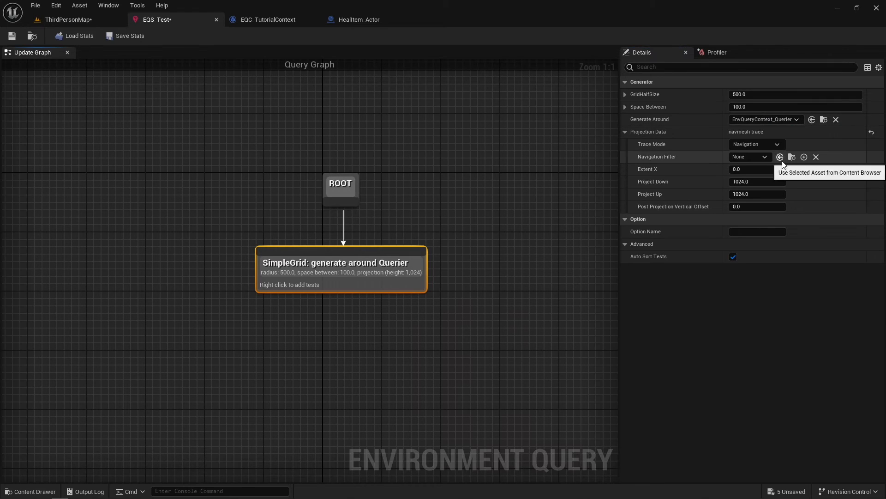
mouse_move(385, 262)
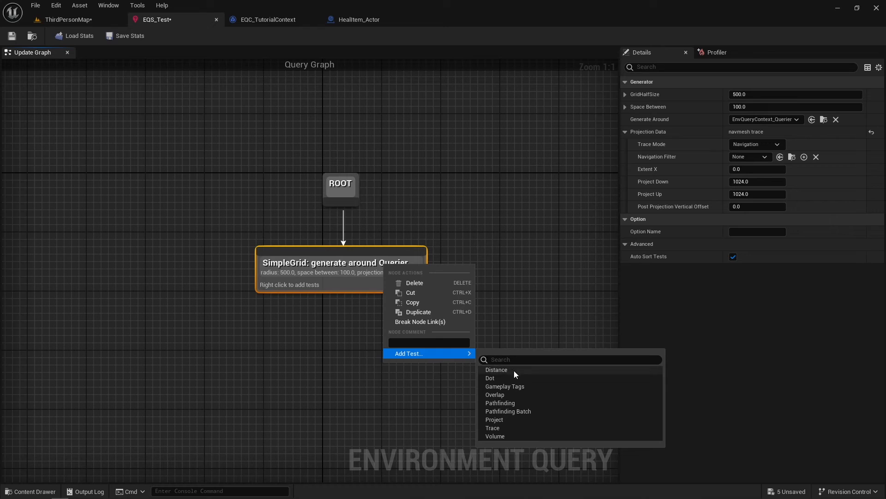
click(495, 369)
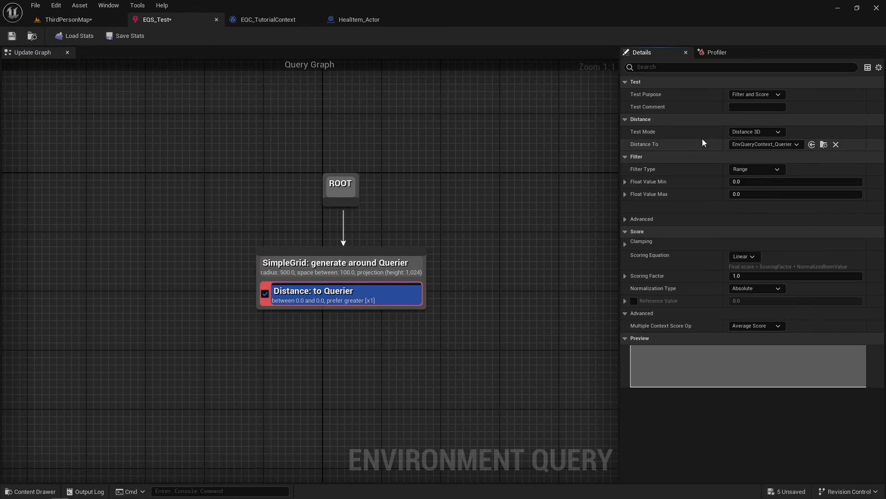
click(756, 94)
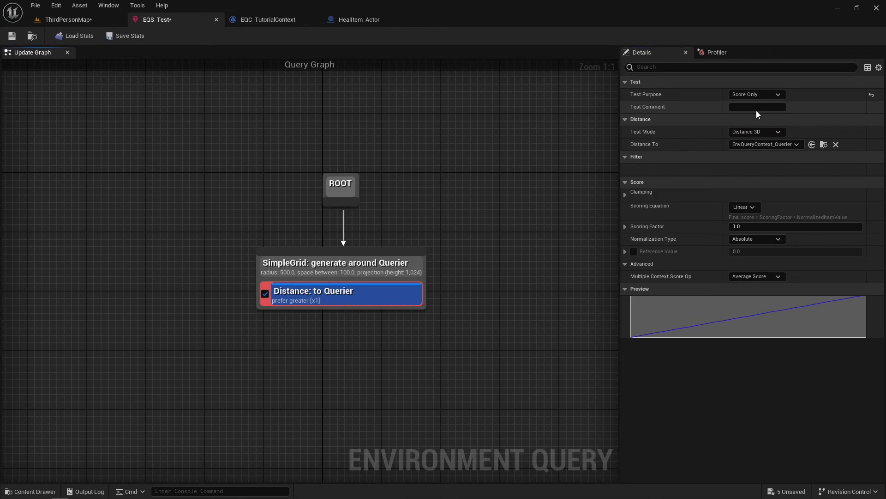
mouse_move(752, 224)
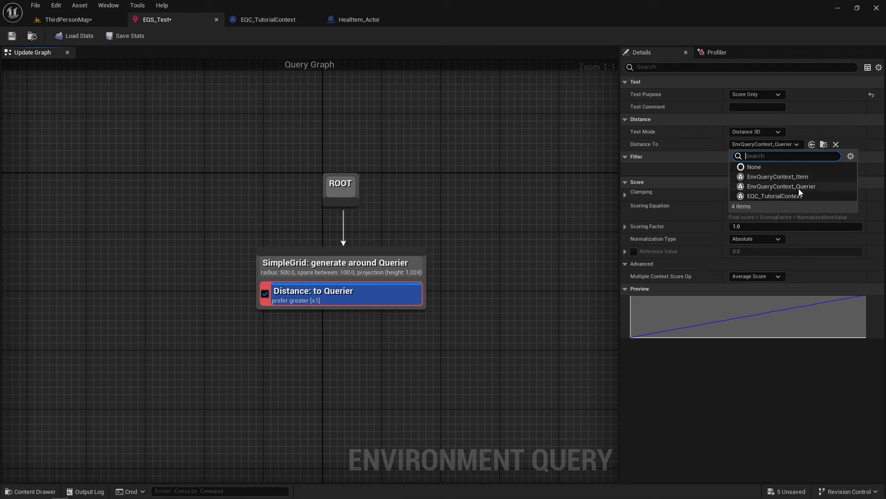
click(776, 196)
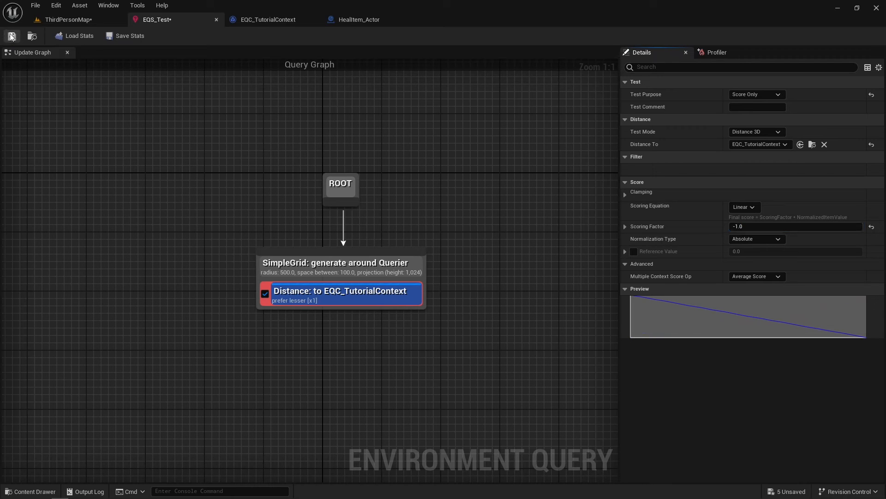
click(68, 19)
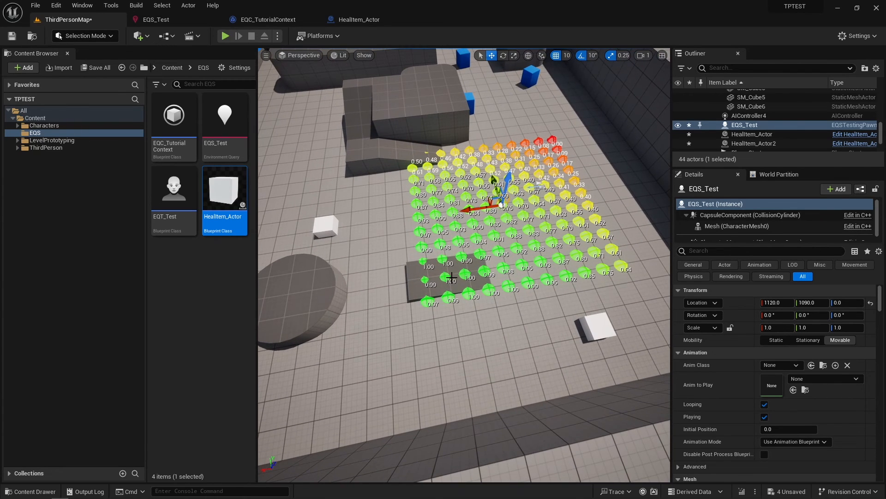
mouse_move(454, 258)
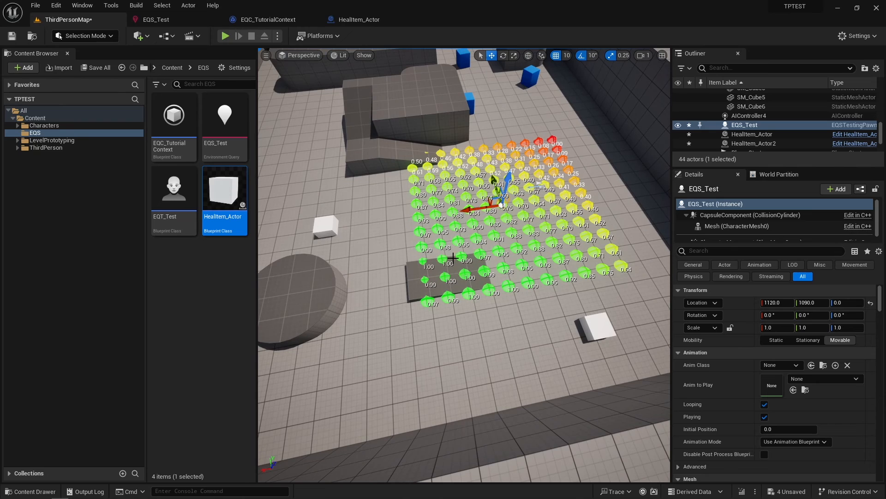
mouse_move(497, 250)
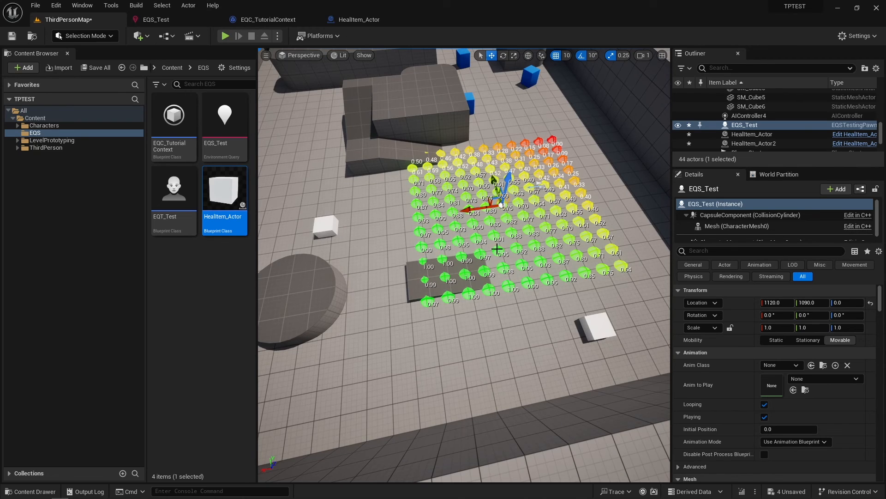
mouse_move(288, 242)
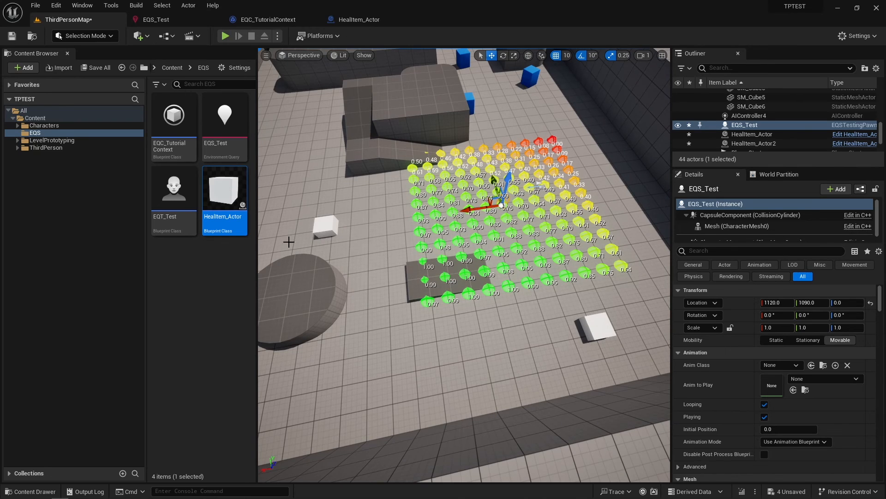